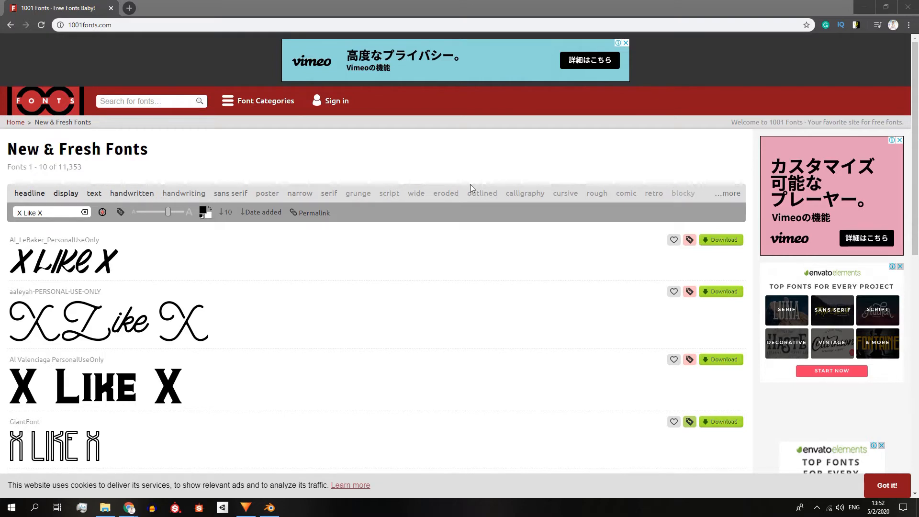
Step: Extract the downloaded Al Valenciaga font archive into its folder
scroll(down, 3)
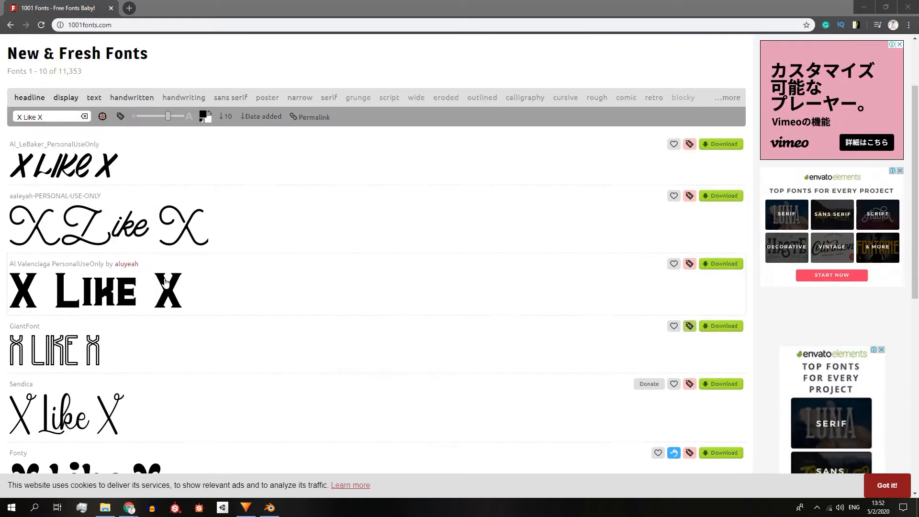
mouse_move(109, 296)
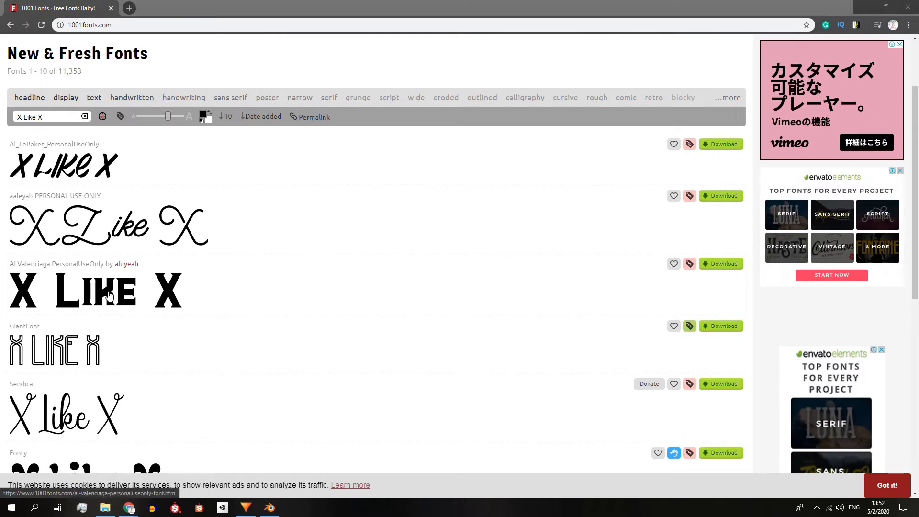
scroll(down, 3)
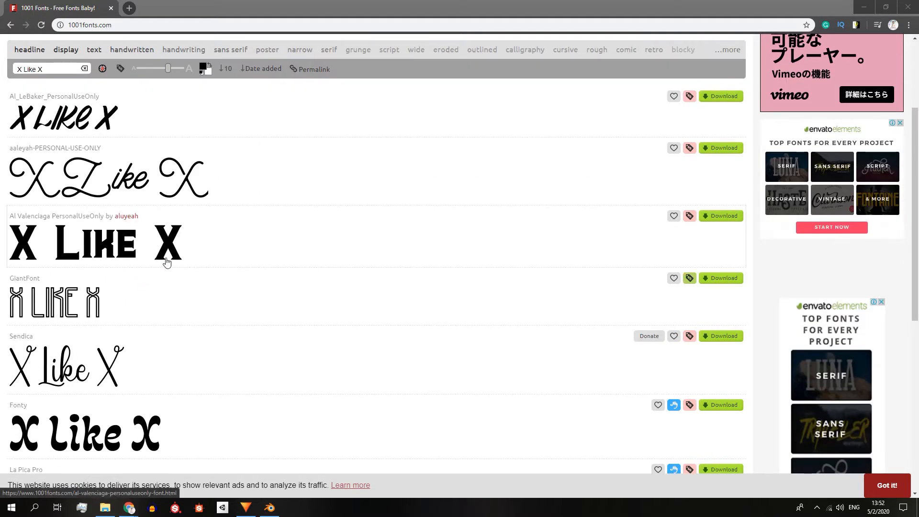
mouse_move(170, 259)
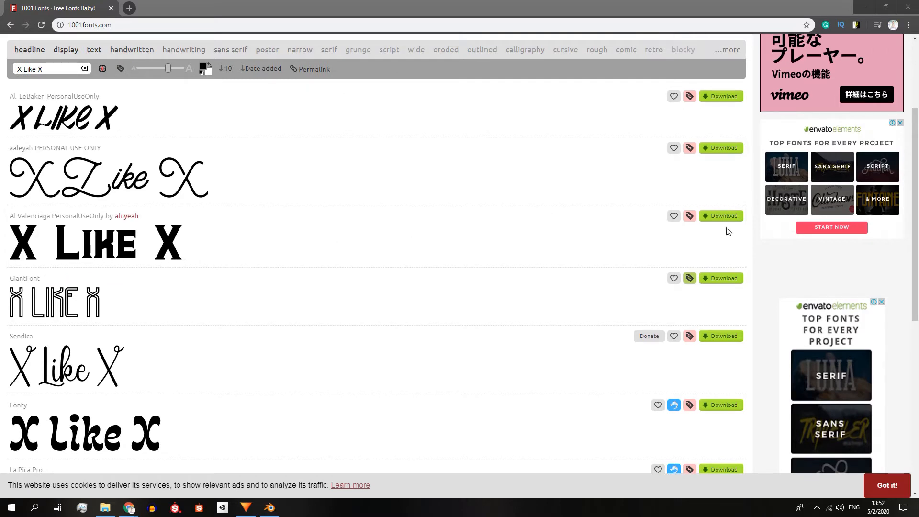
right_click(157, 115)
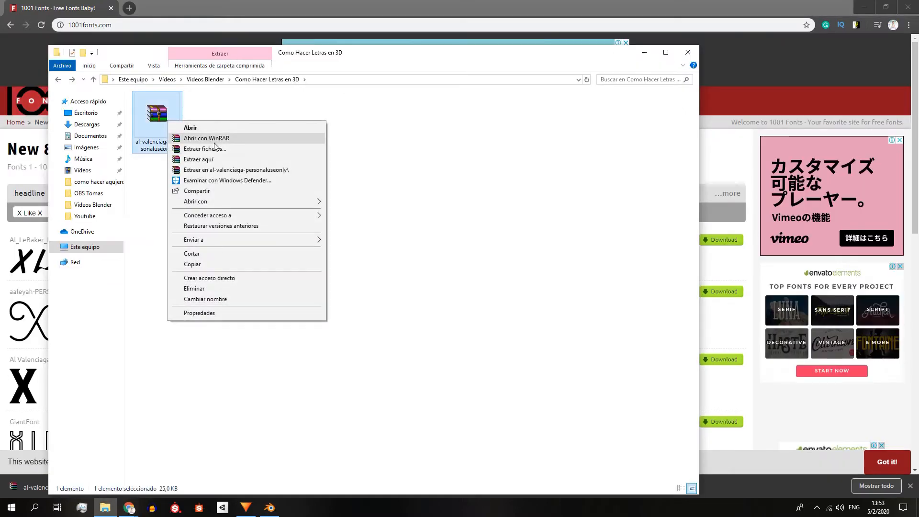
click(199, 159)
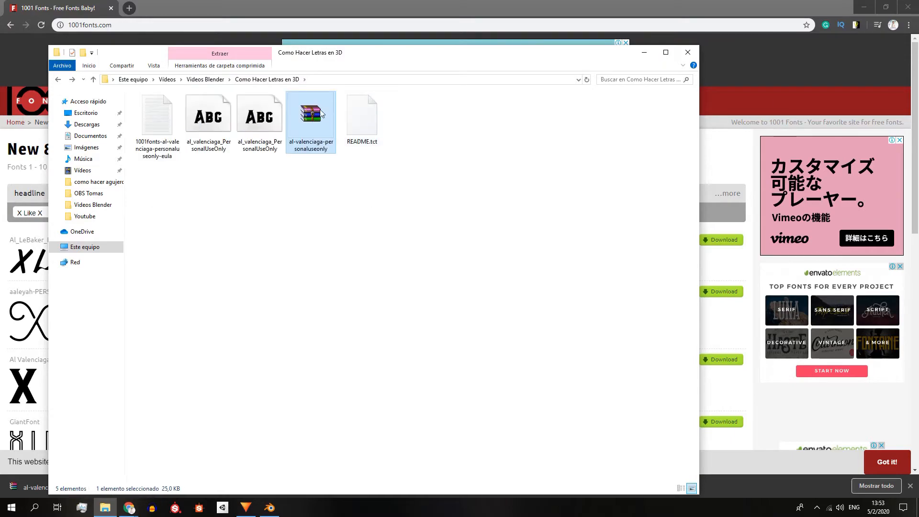
Step: In Blender, add a text object and replace its default lettering with 'Algo'
click(269, 508)
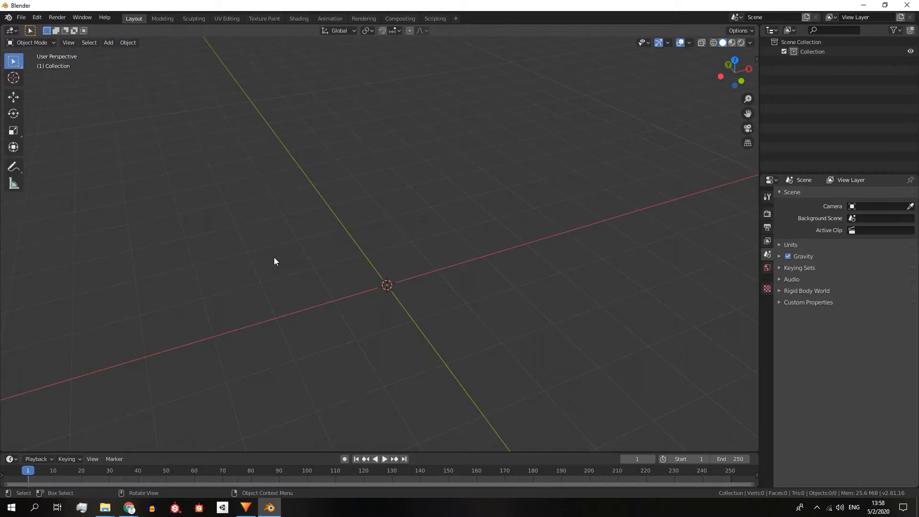
key(shift+a)
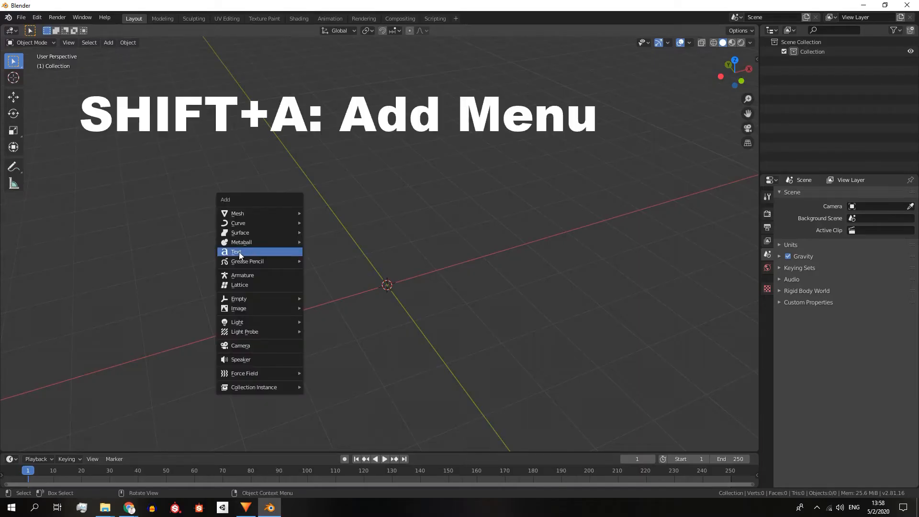
click(236, 251)
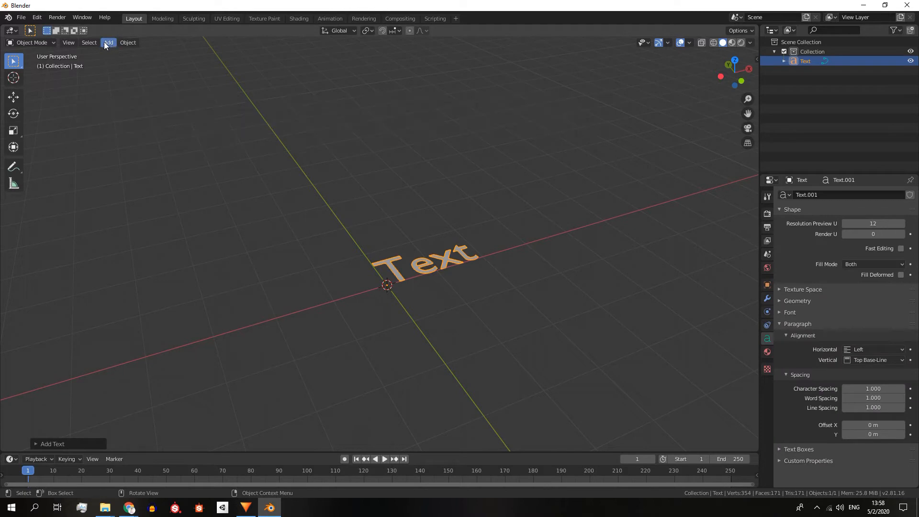
key(Tab)
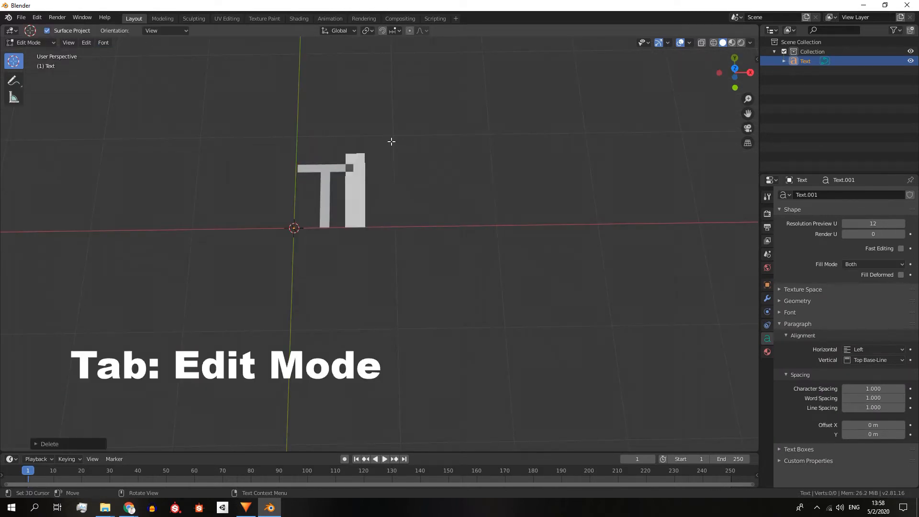
key(Tab)
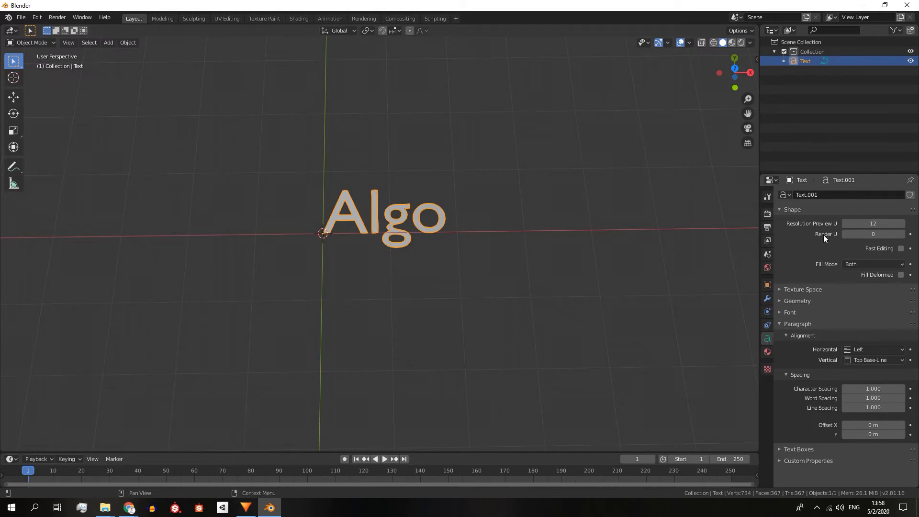
mouse_move(827, 284)
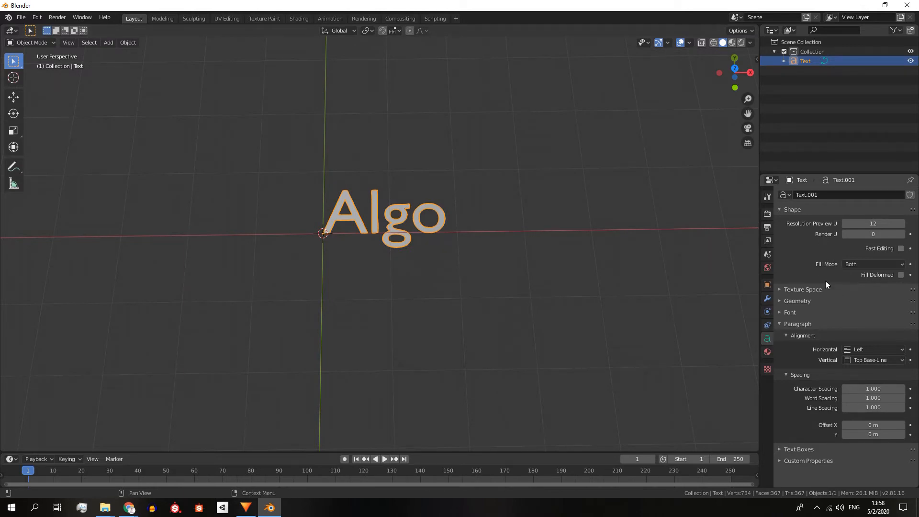
Step: Load the Al Valenciaga font file for the text and set horizontal alignment to Center
click(790, 311)
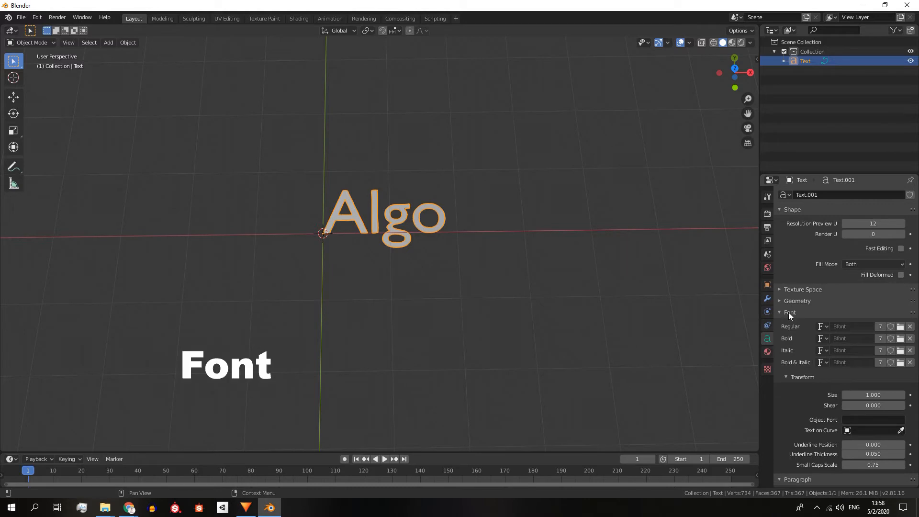
click(900, 326)
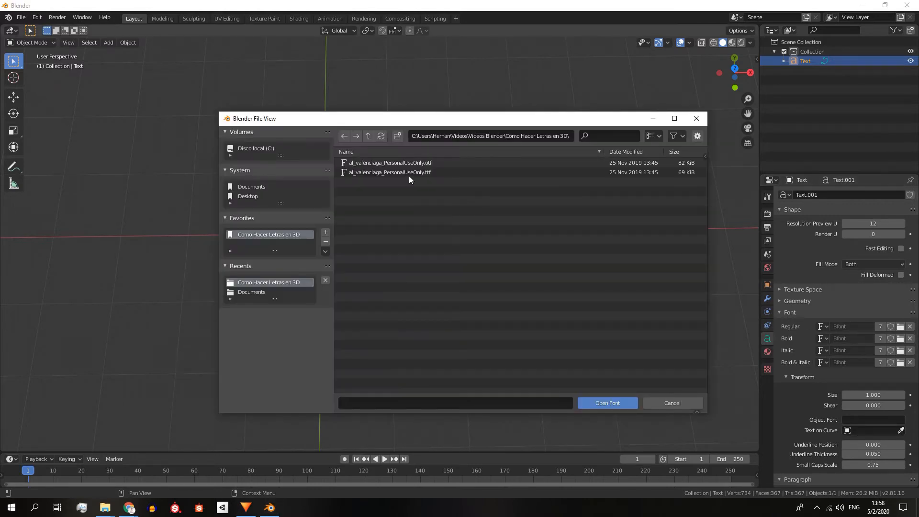
click(607, 403)
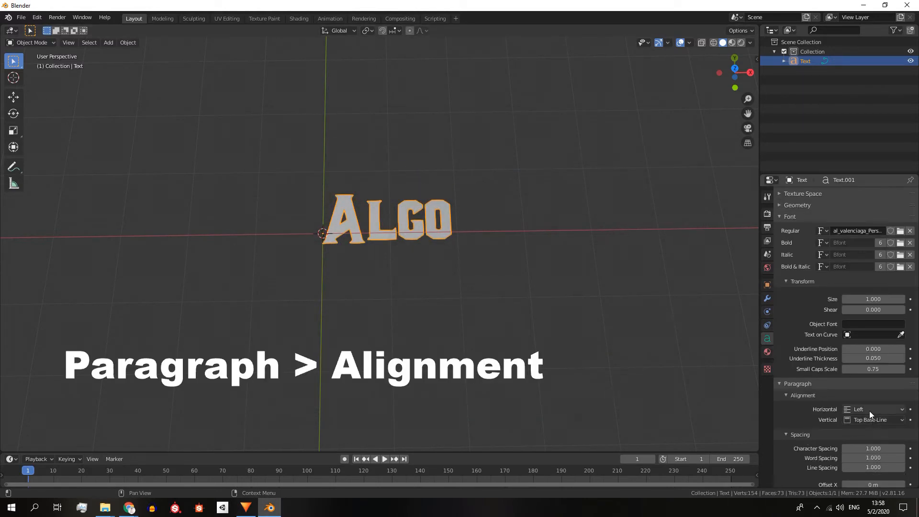
click(877, 409)
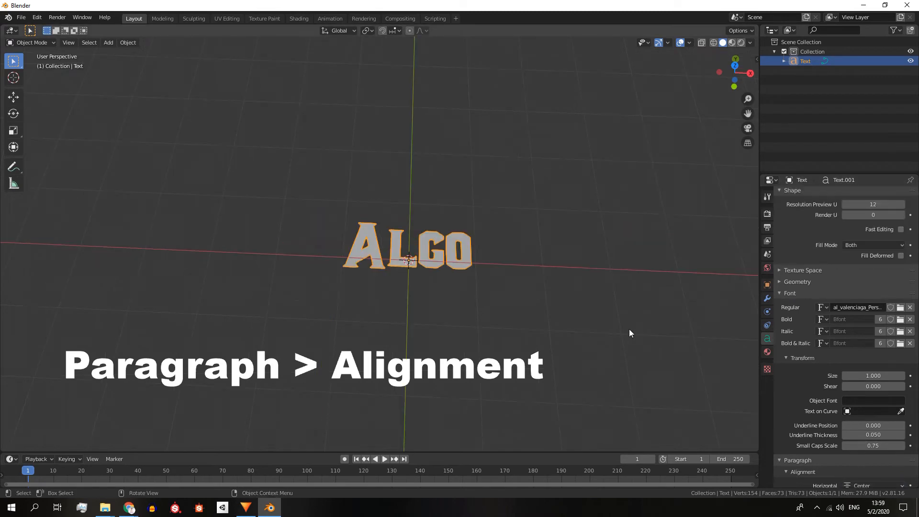
click(780, 281)
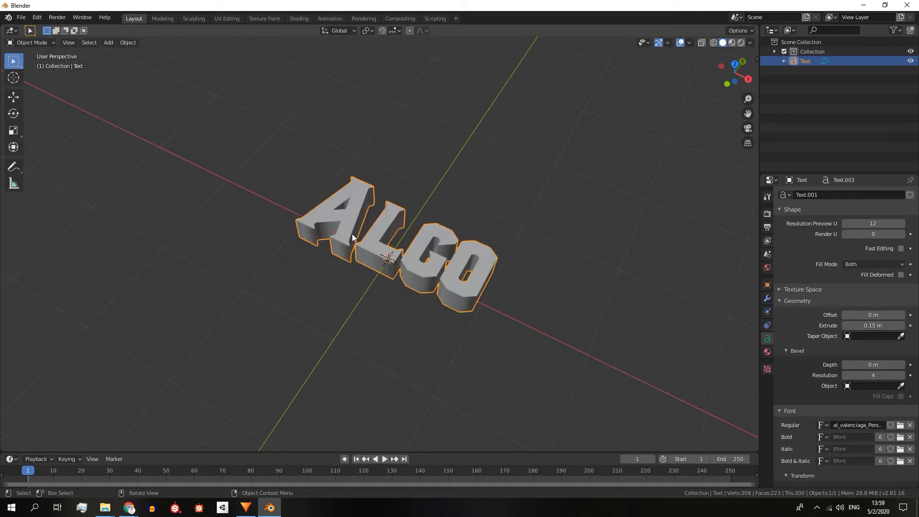
Step: Convert the ALGO text object to a mesh from its context menu
right_click(352, 238)
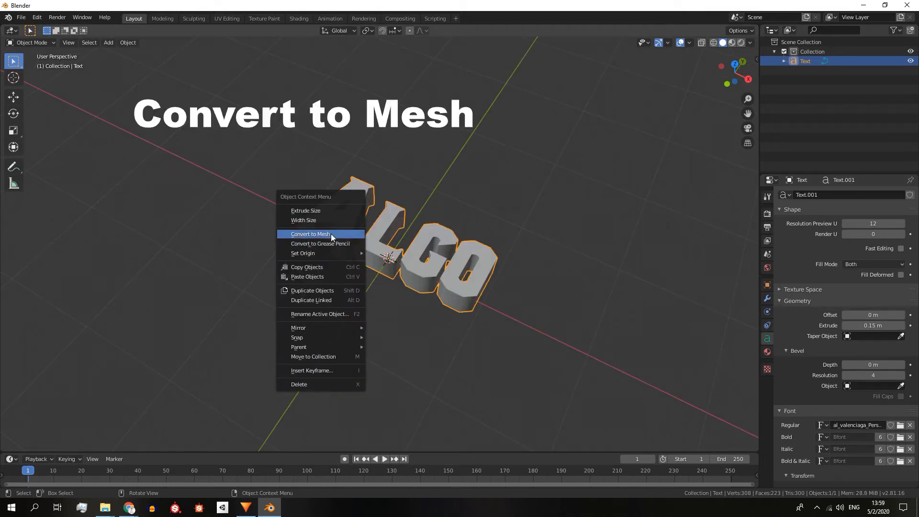
click(309, 234)
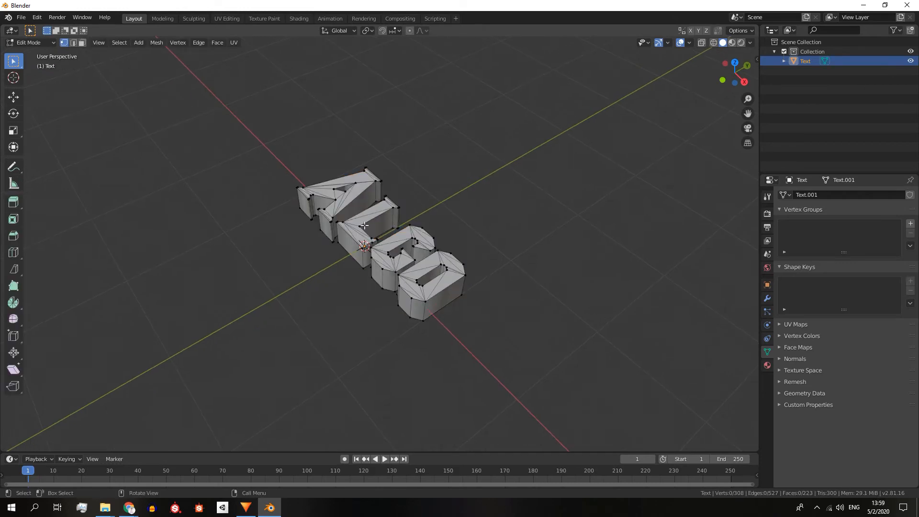